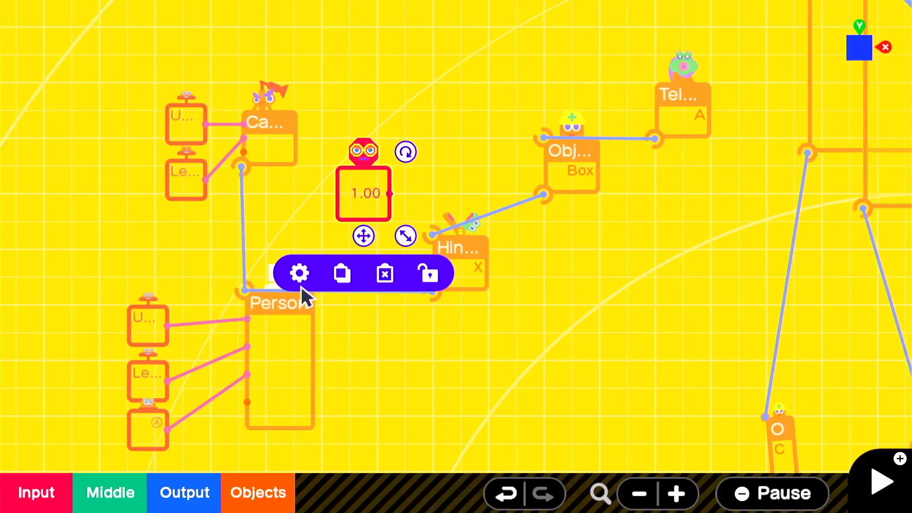
- Change the Constant Nodon's output value from 1.00 to a negative number
{"action": "left_click", "coordinate": [298, 273]}
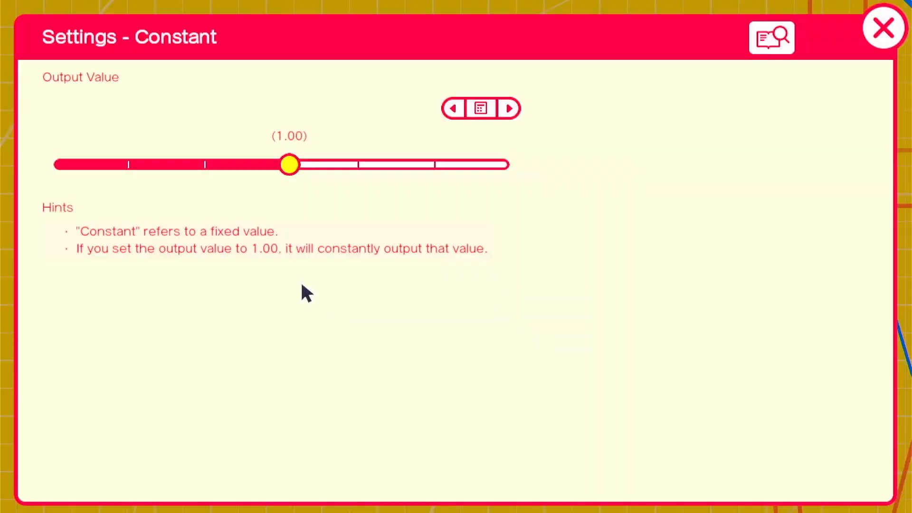
{"action": "left_click", "coordinate": [882, 27]}
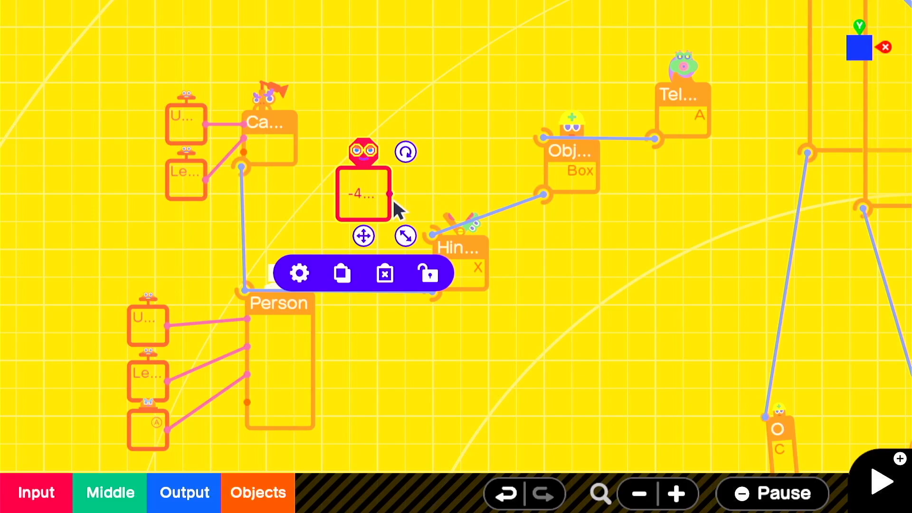
{"action": "left_click", "coordinate": [298, 274]}
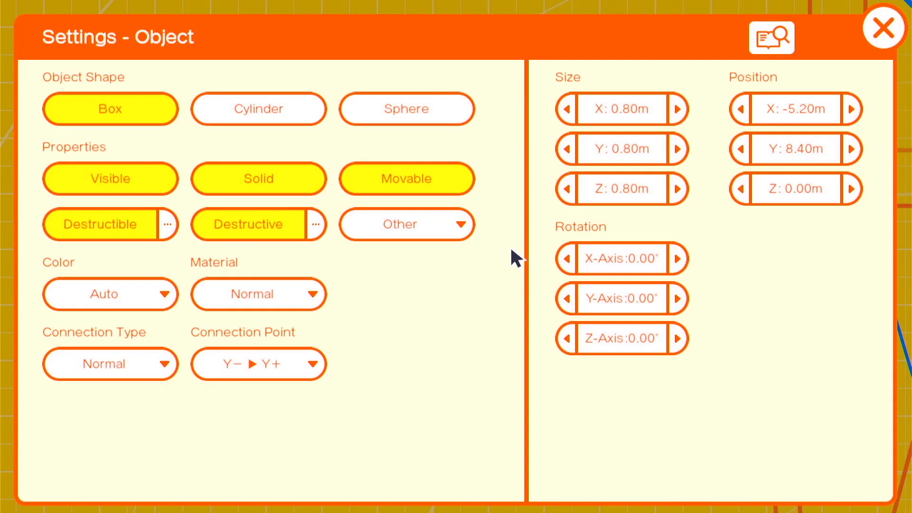
- Close the Box Object settings before wiring the Constant and Person to the Hinge
{"action": "left_click", "coordinate": [883, 28]}
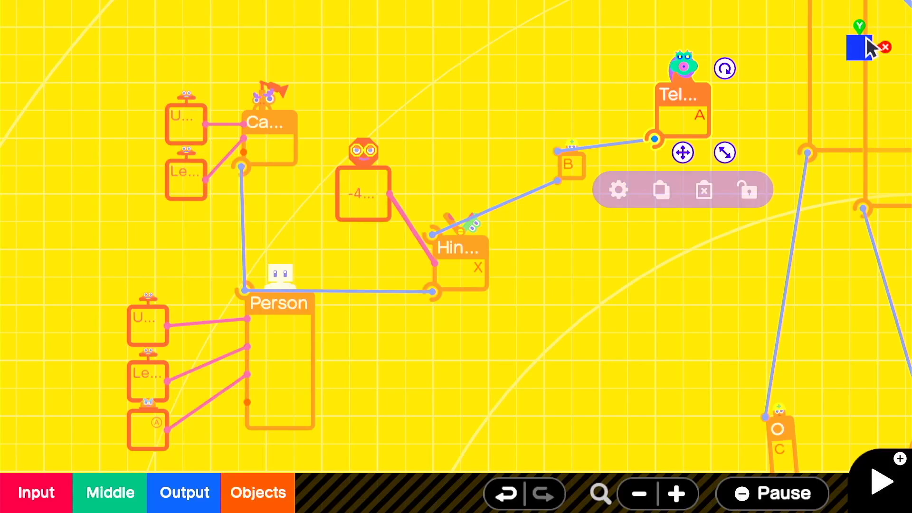
- Set the Teleport Object Entrance's 'Teleport What?' target to Person
{"action": "left_click", "coordinate": [618, 190]}
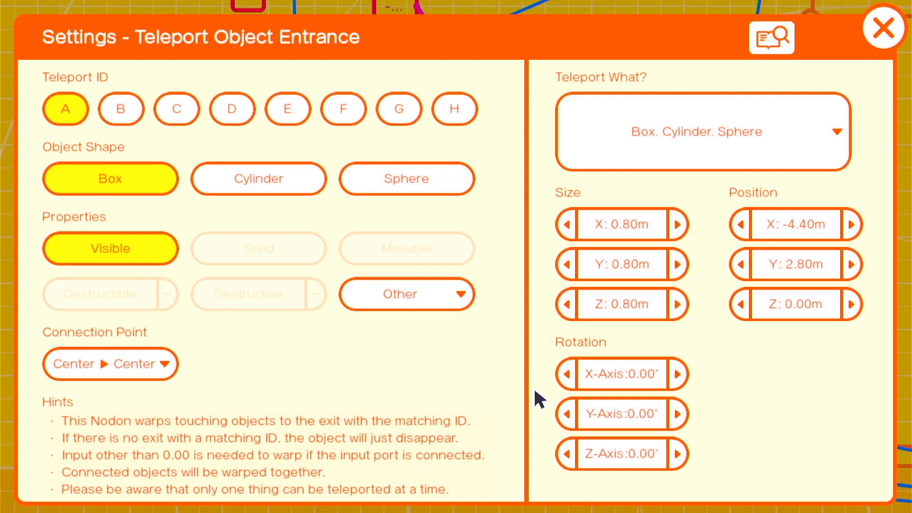
{"action": "left_click", "coordinate": [883, 27]}
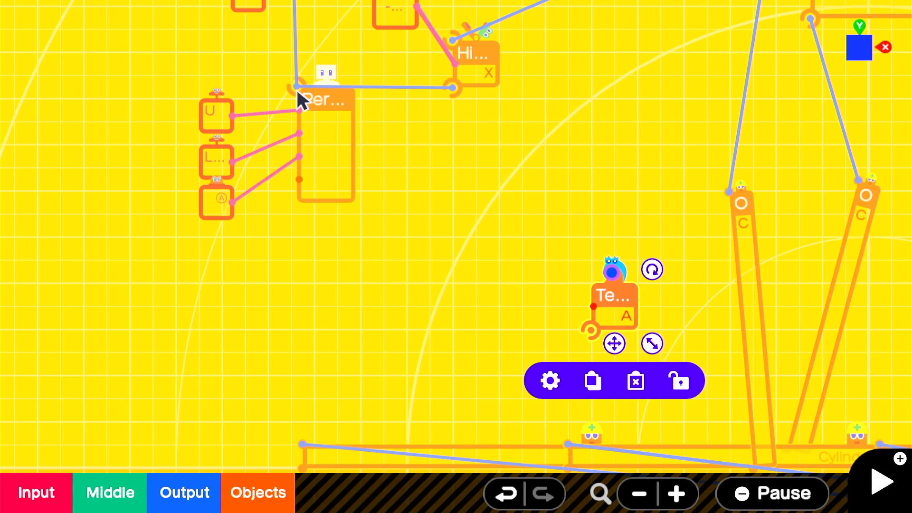
{"action": "left_click", "coordinate": [548, 380]}
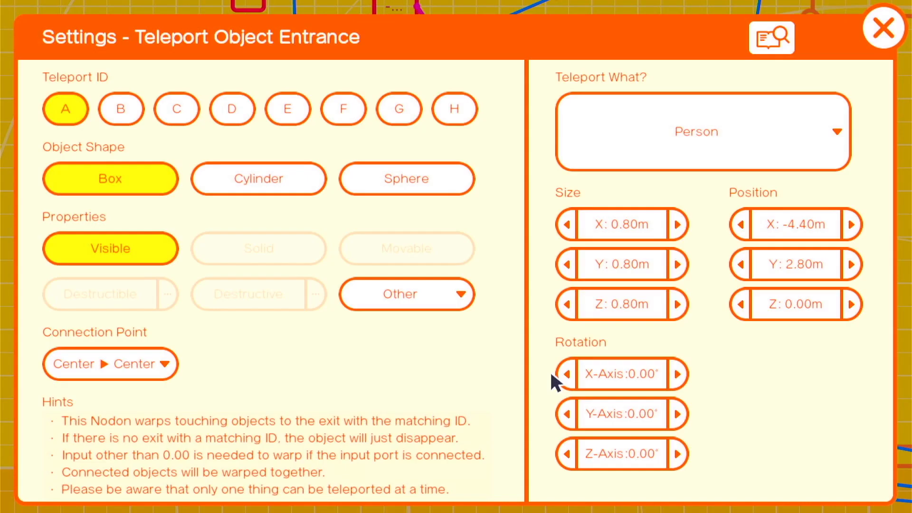
{"action": "left_click", "coordinate": [882, 27]}
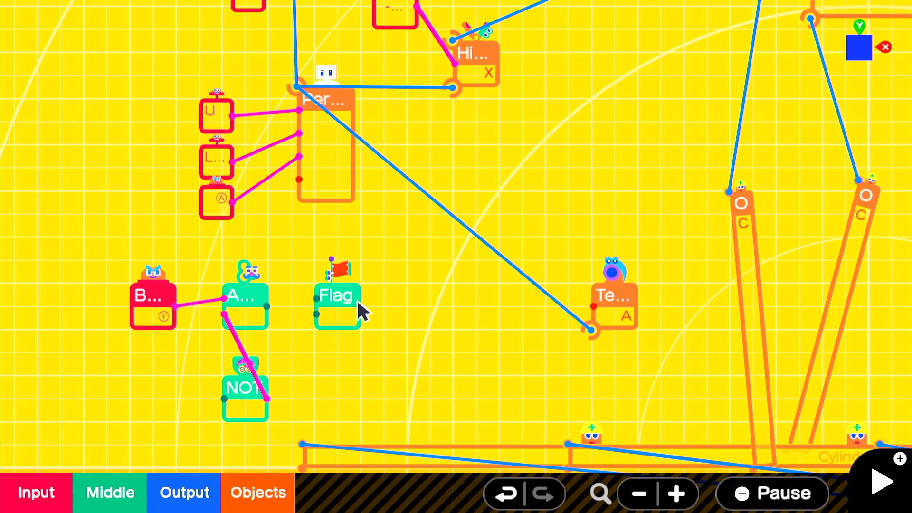
- Connect the AND/NOT logic output into the Flag Nodon
{"action": "left_click", "coordinate": [153, 295]}
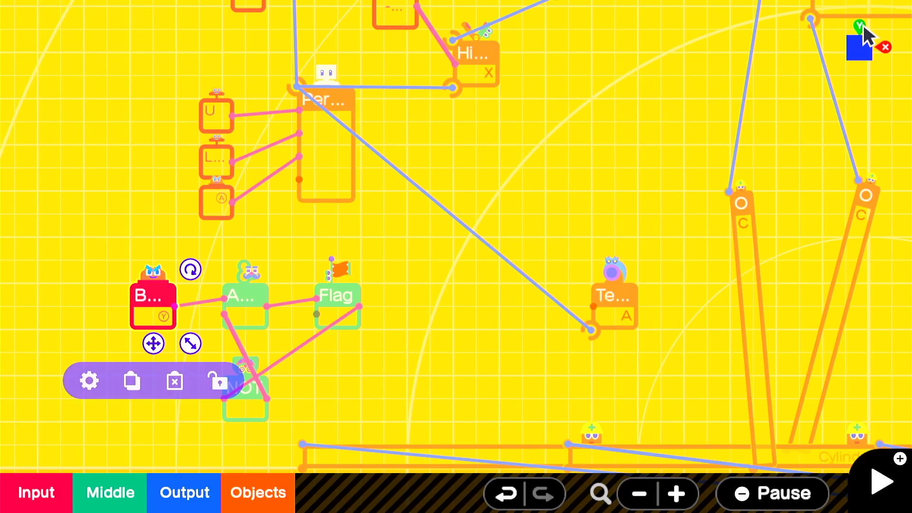
{"action": "left_click", "coordinate": [88, 381]}
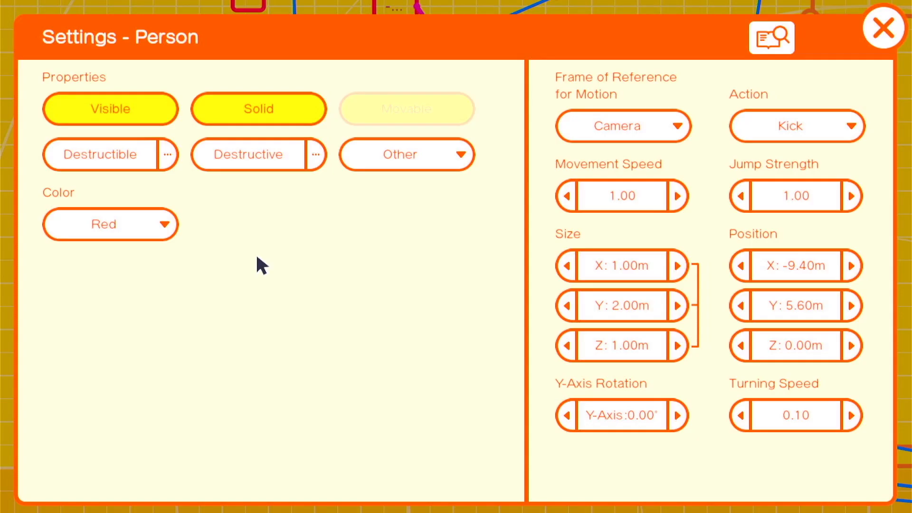
{"action": "mouse_move", "coordinate": [340, 241]}
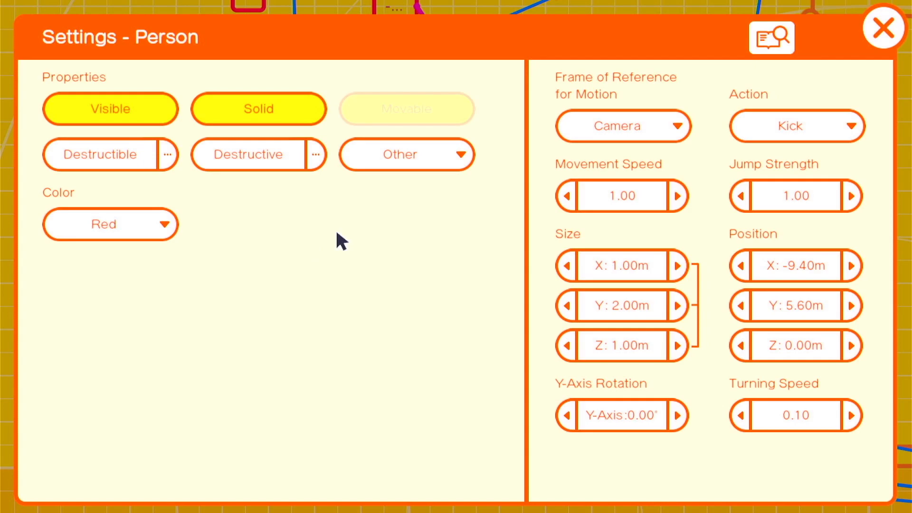
- Close the Person settings (Action: Kick) before wiring Flag→Person and AND→Teleport Entrance
{"action": "left_click", "coordinate": [882, 27]}
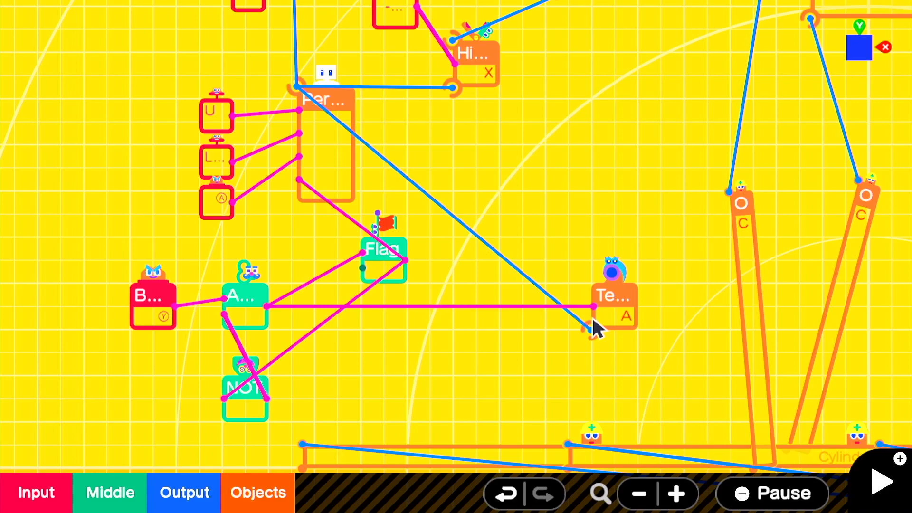
- Add a Touch Sensor with connection point Y+▶Y-, size X 0.40 and Y 0.50, then run the game
{"action": "left_click", "coordinate": [257, 492]}
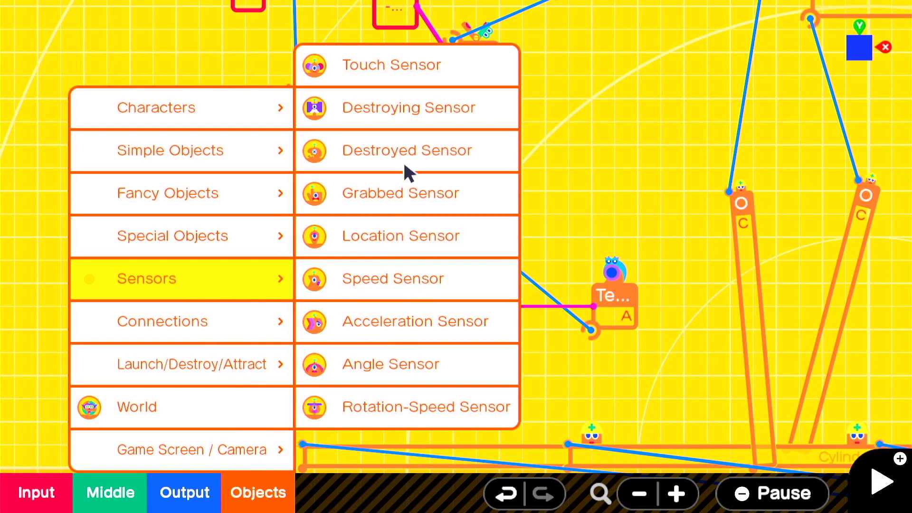
{"action": "left_click", "coordinate": [391, 64]}
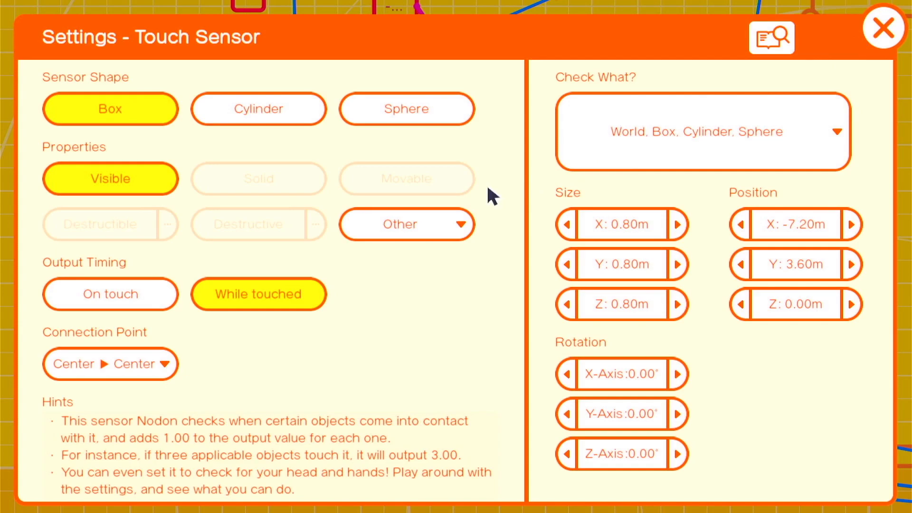
{"action": "left_click", "coordinate": [109, 364]}
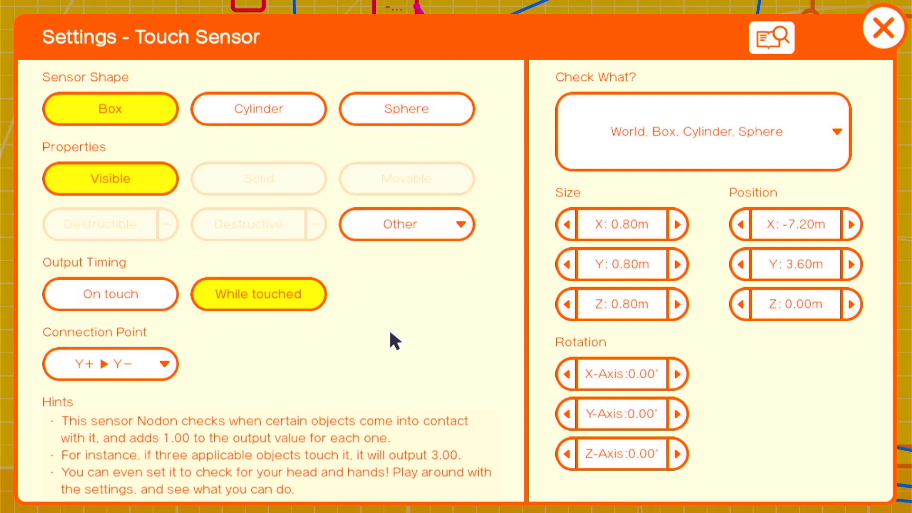
{"action": "left_click", "coordinate": [565, 264]}
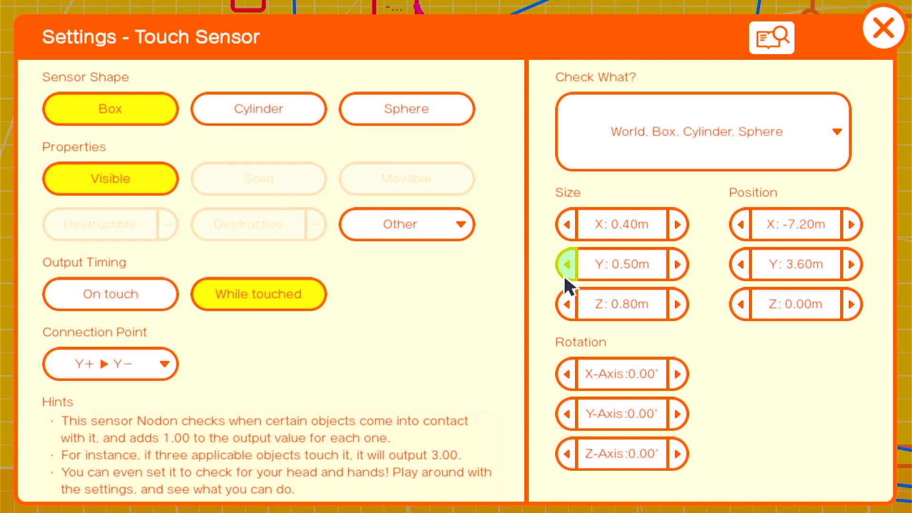
{"action": "left_click", "coordinate": [884, 28]}
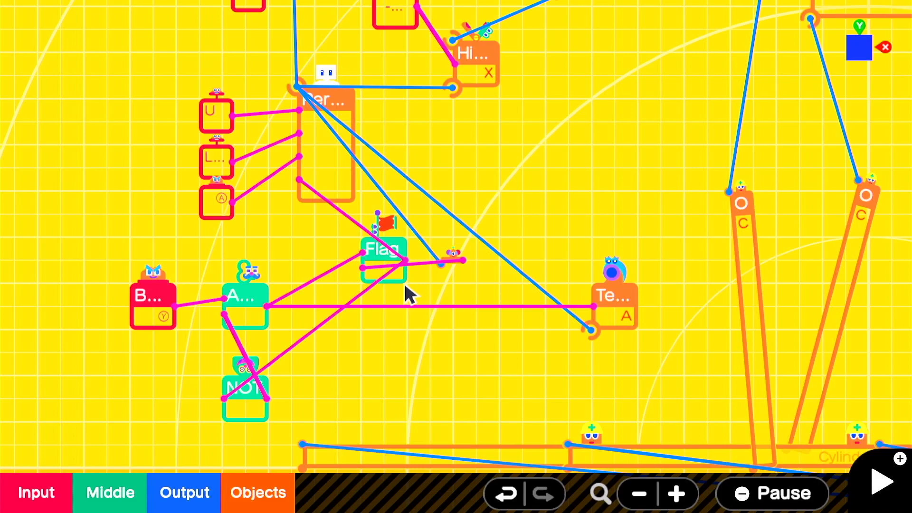
{"action": "left_click", "coordinate": [879, 479]}
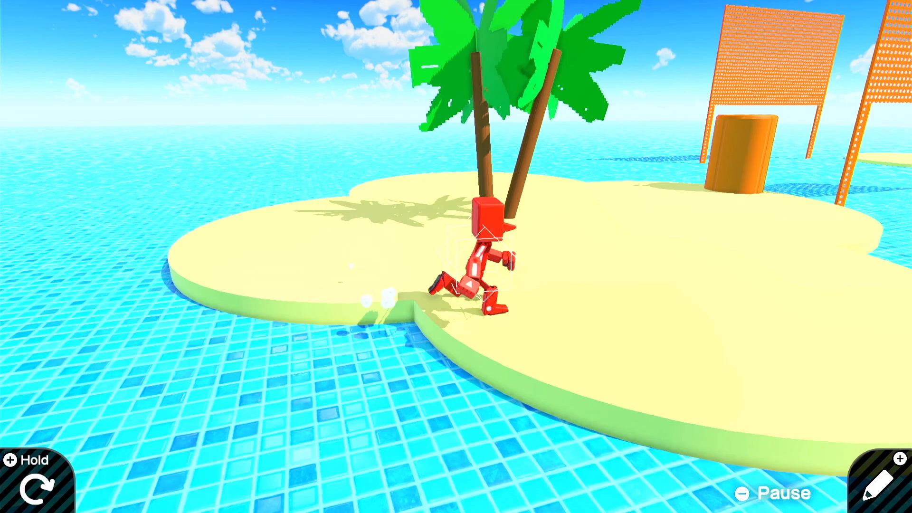